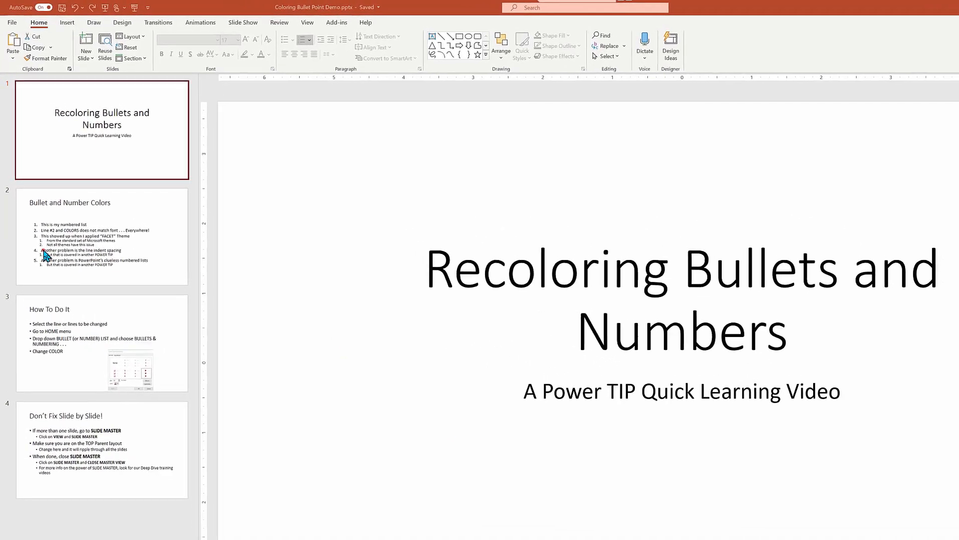
With slide 2 showing, apply the green Facet theme to the whole presentation.
{"action": "left_click", "coordinate": [101, 236]}
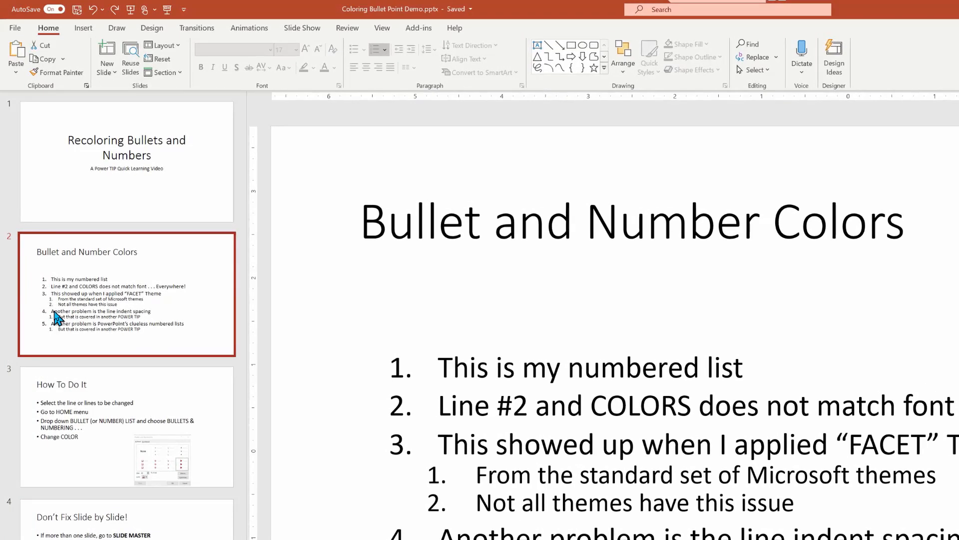
{"action": "left_click", "coordinate": [152, 28]}
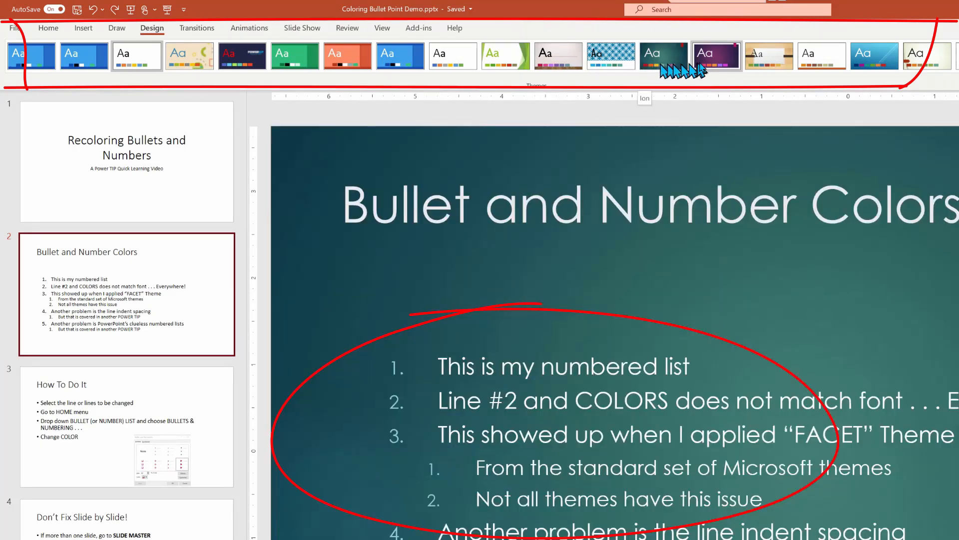
{"action": "mouse_move", "coordinate": [664, 57]}
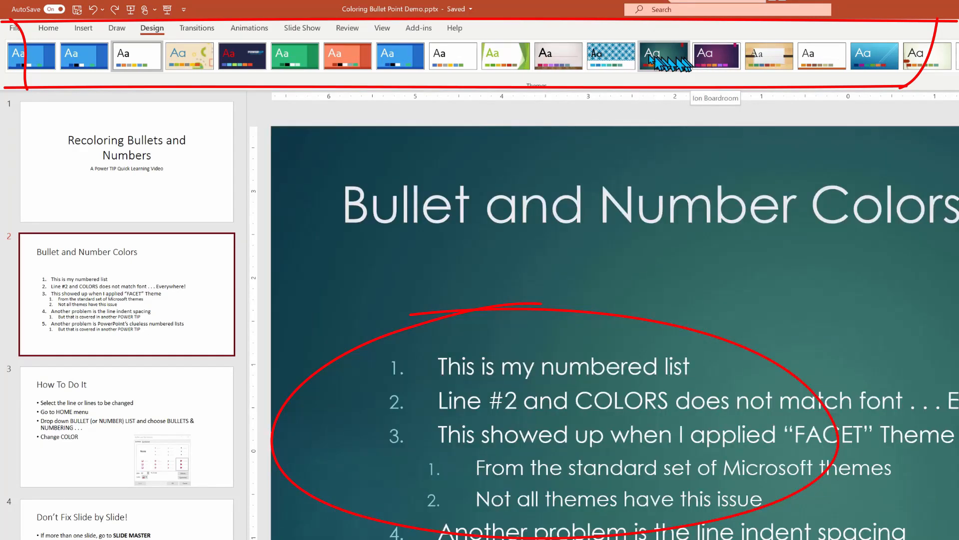
{"action": "left_click", "coordinate": [505, 55]}
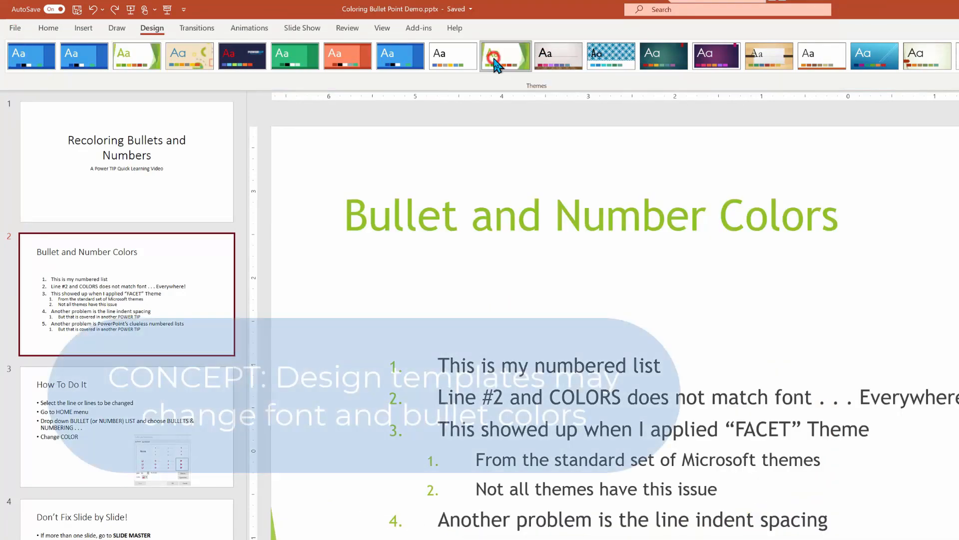
{"action": "left_click", "coordinate": [507, 56]}
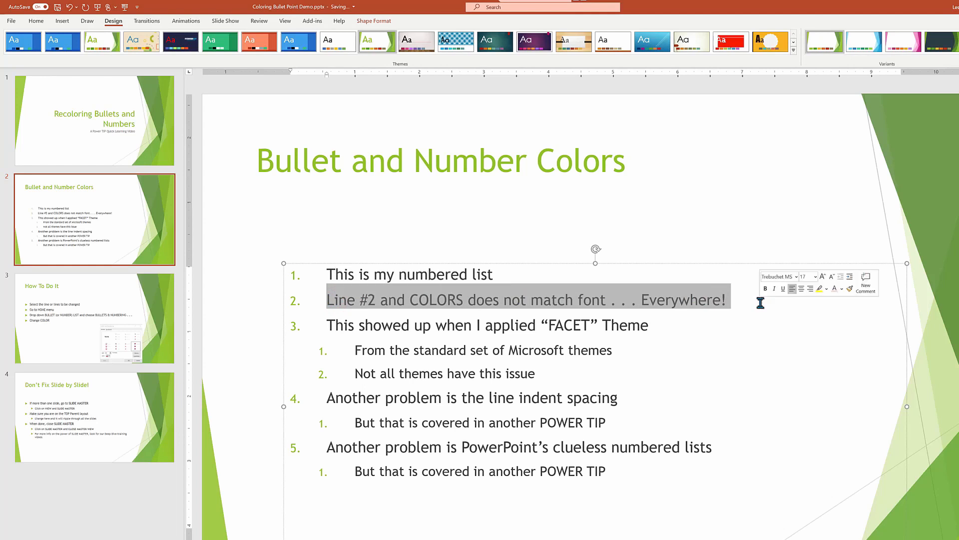
{"action": "mouse_move", "coordinate": [853, 292]}
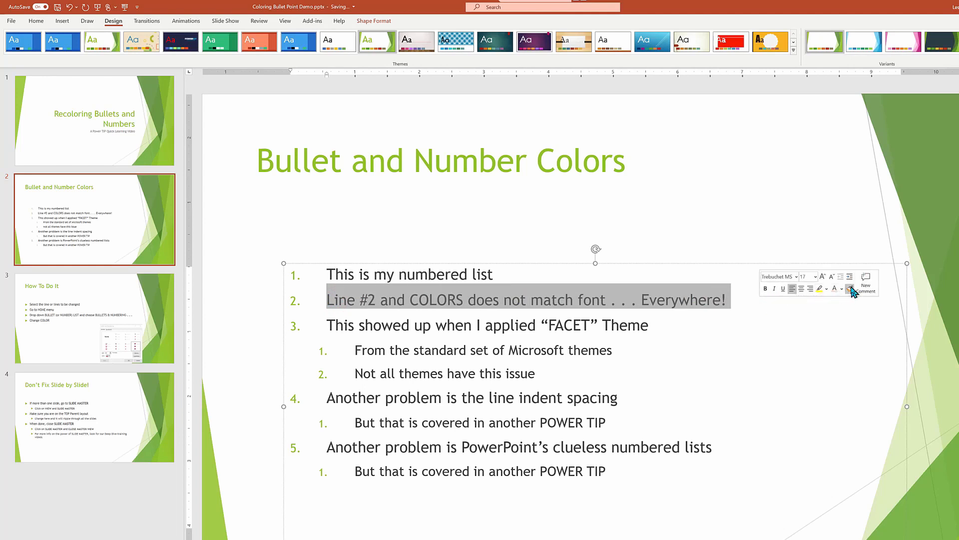
Color the second list item's text red from the mini toolbar.
{"action": "left_click", "coordinate": [843, 289]}
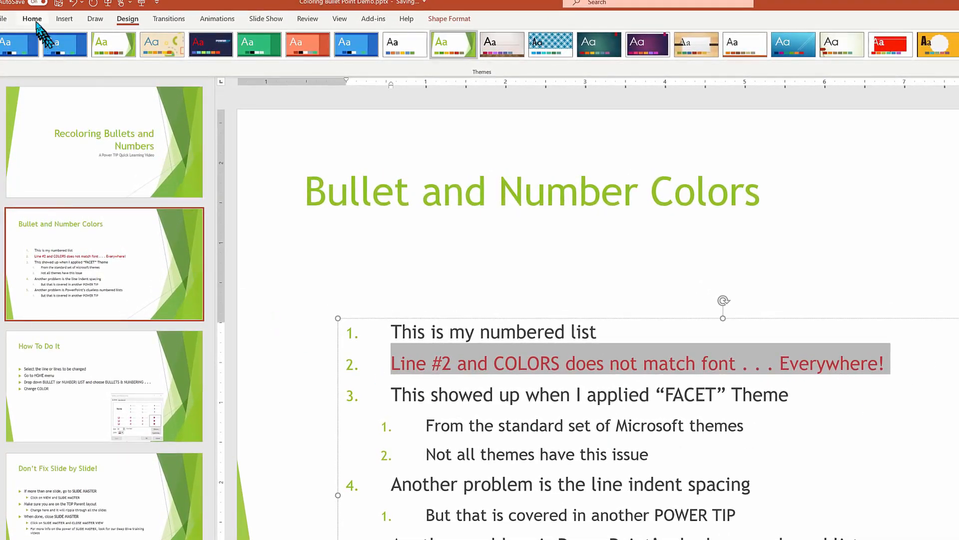
Set list item 2's number color to standard red in Bullets and Numbering.
{"action": "left_click", "coordinate": [32, 19]}
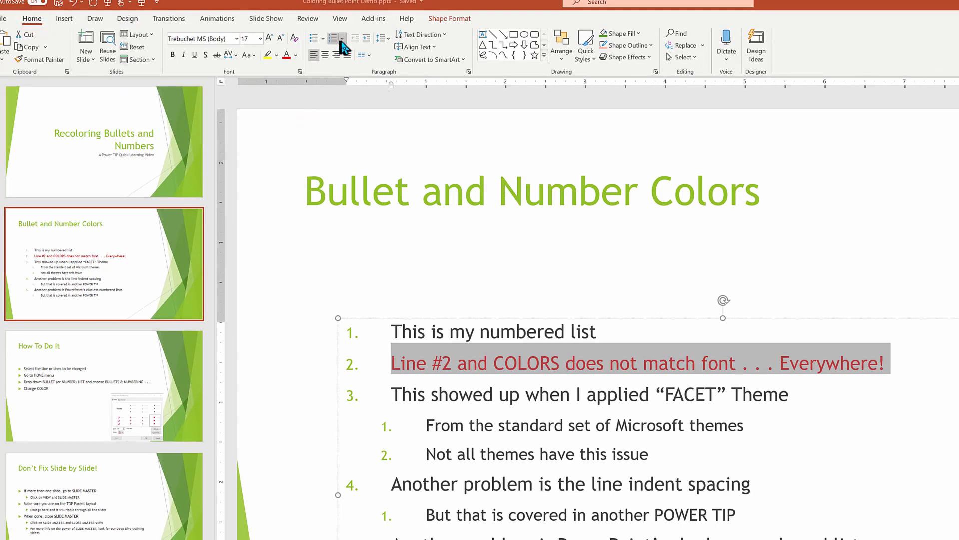
{"action": "left_click", "coordinate": [333, 39]}
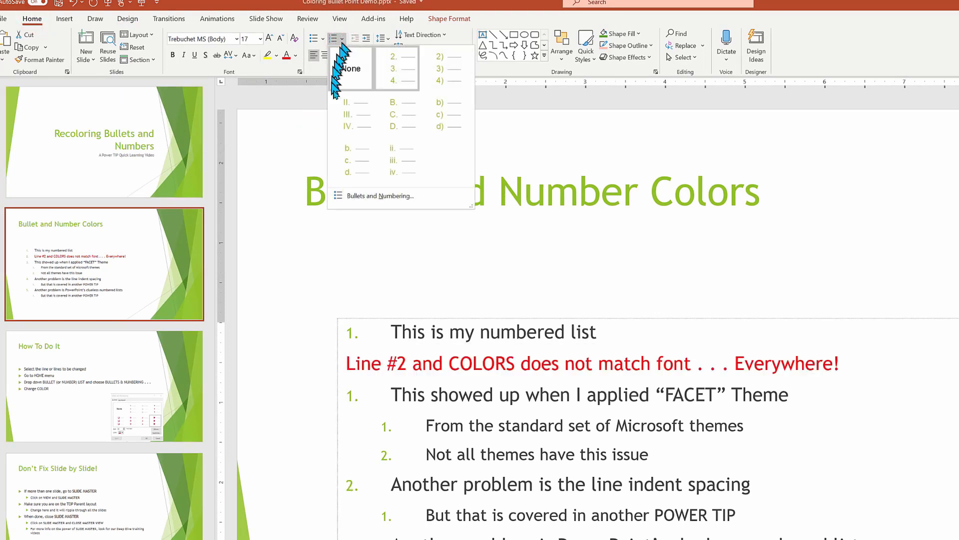
{"action": "left_click", "coordinate": [380, 196]}
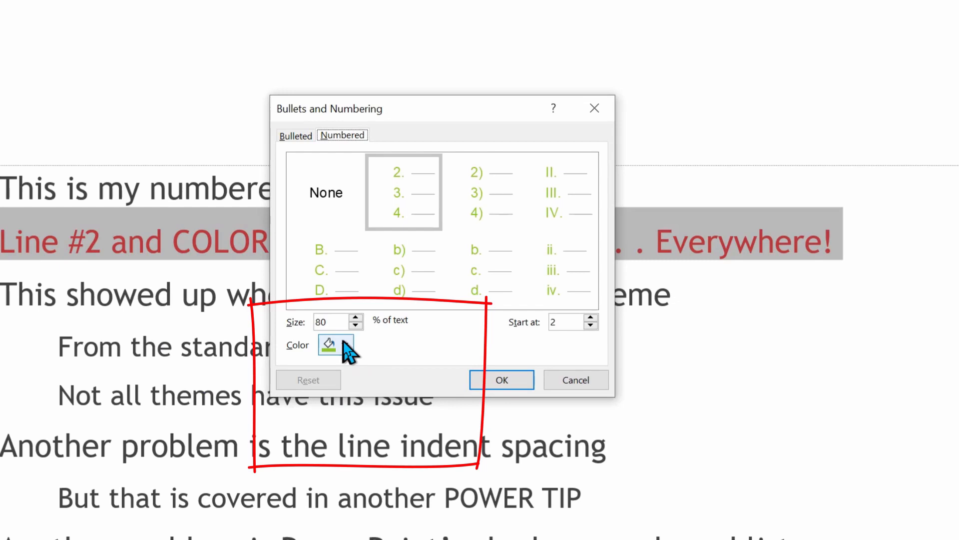
{"action": "left_click", "coordinate": [329, 344]}
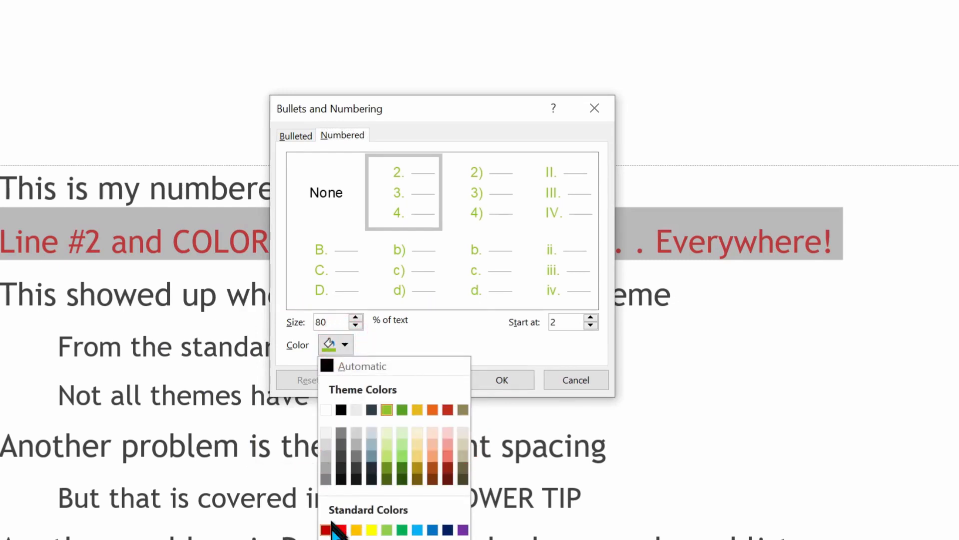
{"action": "left_click", "coordinate": [335, 527]}
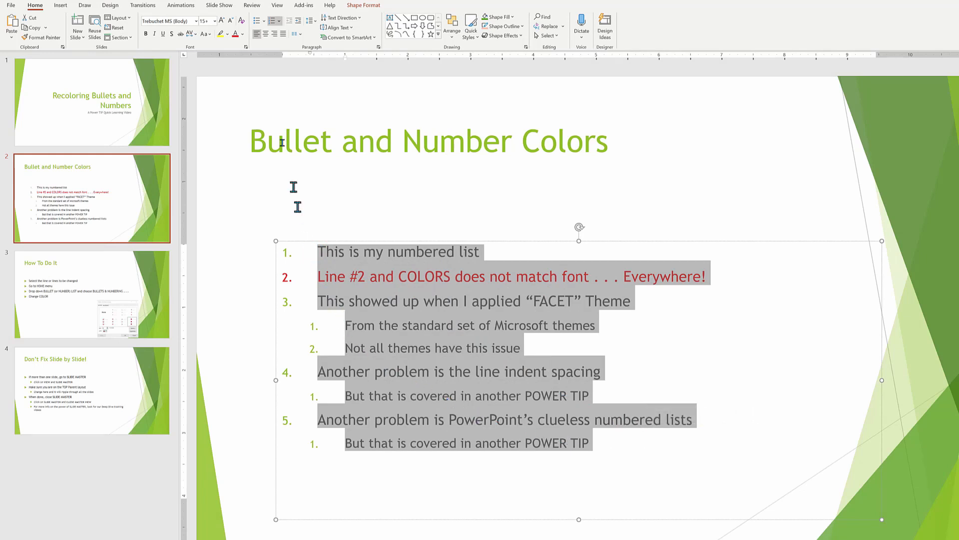
Set the list numbers' color to Automatic, then open slide 3, How To Do It.
{"action": "left_click", "coordinate": [276, 21]}
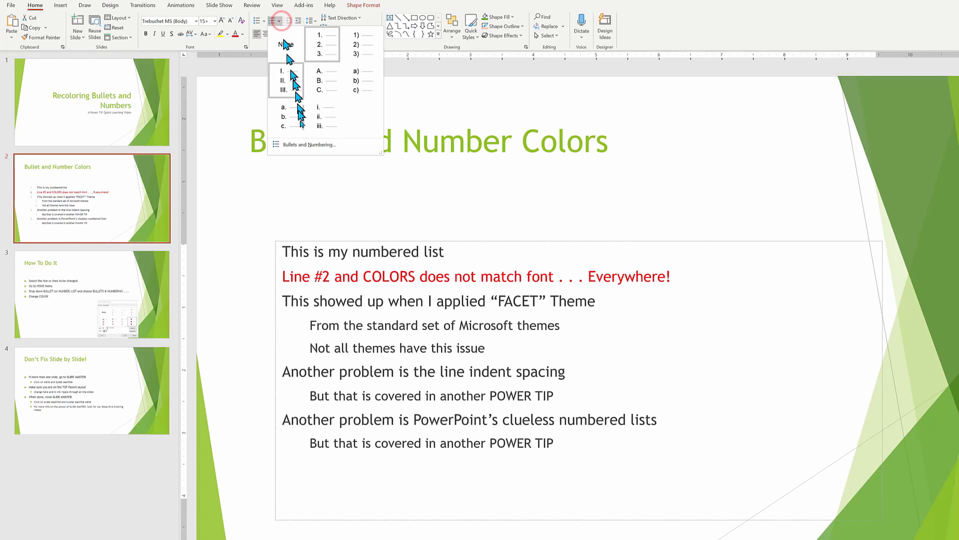
{"action": "left_click", "coordinate": [308, 145]}
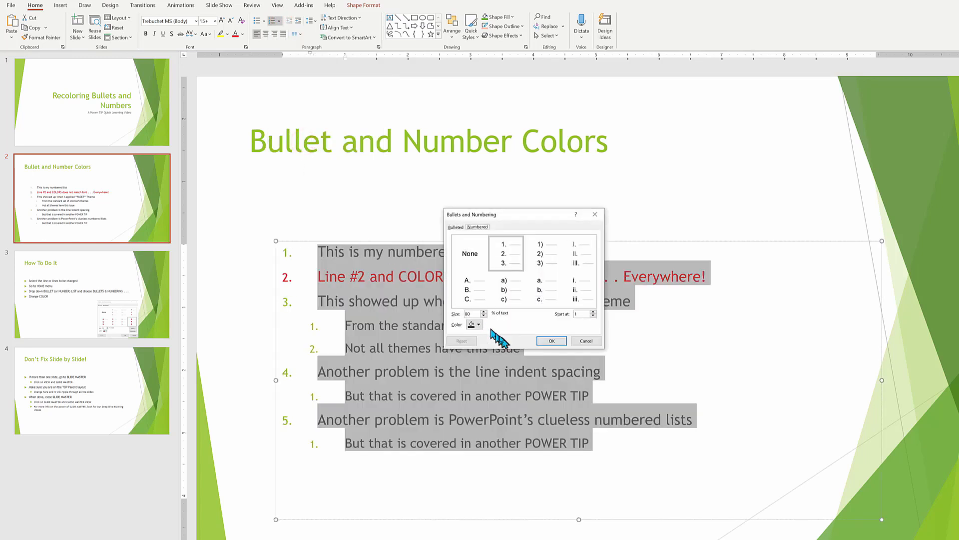
{"action": "left_click", "coordinate": [479, 324]}
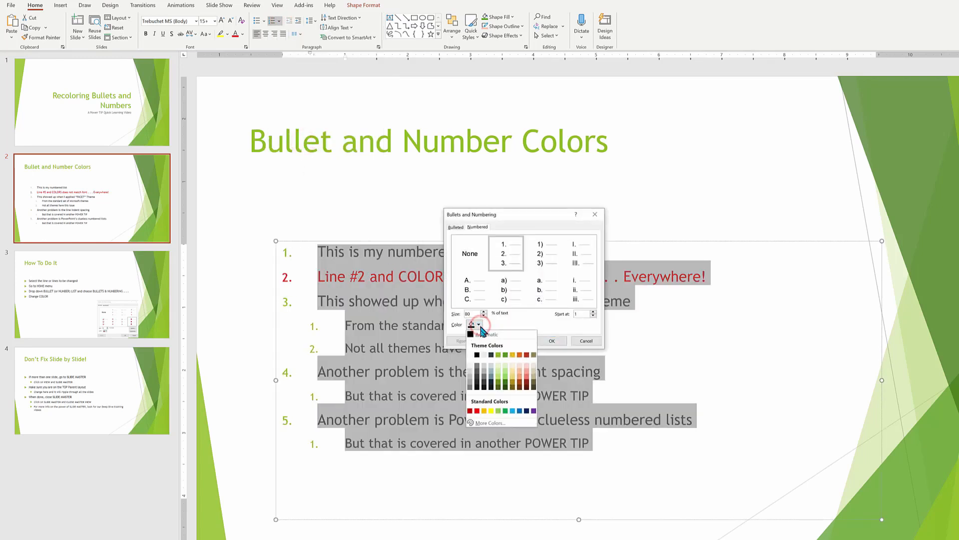
{"action": "left_click", "coordinate": [475, 324]}
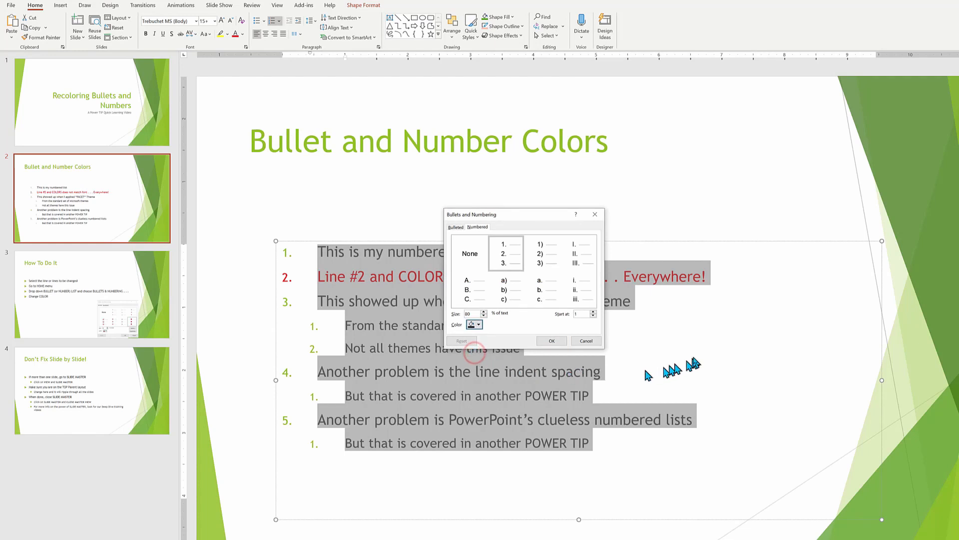
{"action": "left_click", "coordinate": [551, 341]}
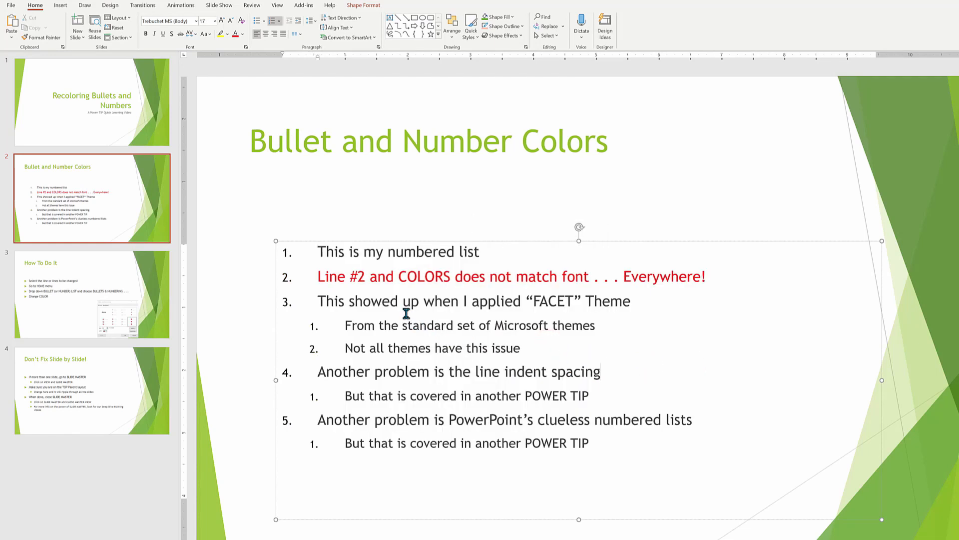
{"action": "left_click", "coordinate": [603, 371]}
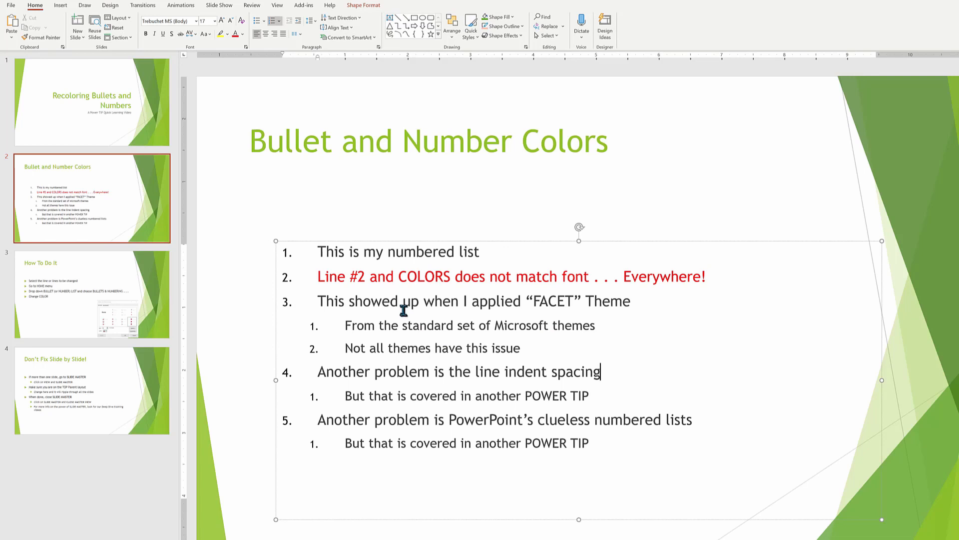
{"action": "left_click", "coordinate": [90, 294]}
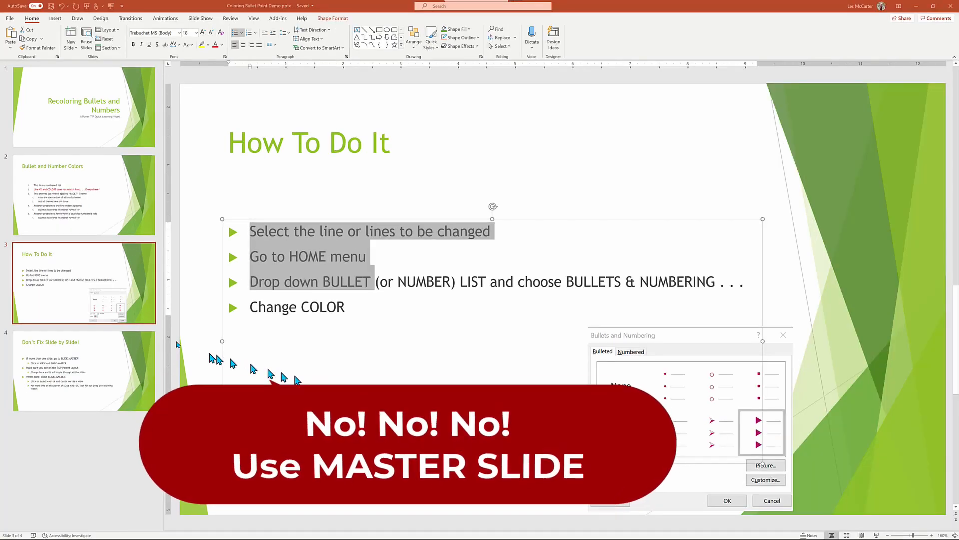
Open slide 4, Don't Fix Slide by Slide!, from the slide pane.
{"action": "left_click", "coordinate": [84, 370]}
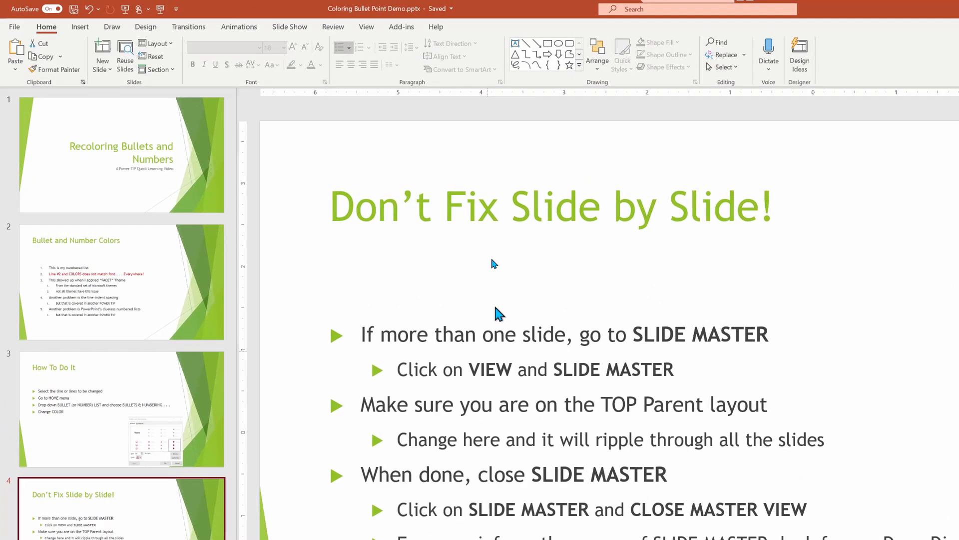
Switch to Slide Master view and select the master body text placeholder.
{"action": "left_click", "coordinate": [366, 27]}
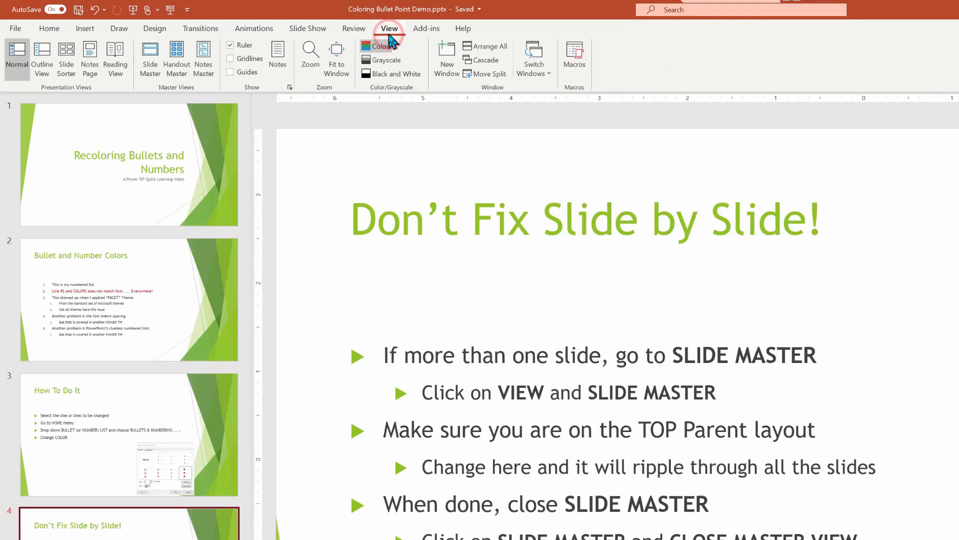
{"action": "mouse_move", "coordinate": [150, 58]}
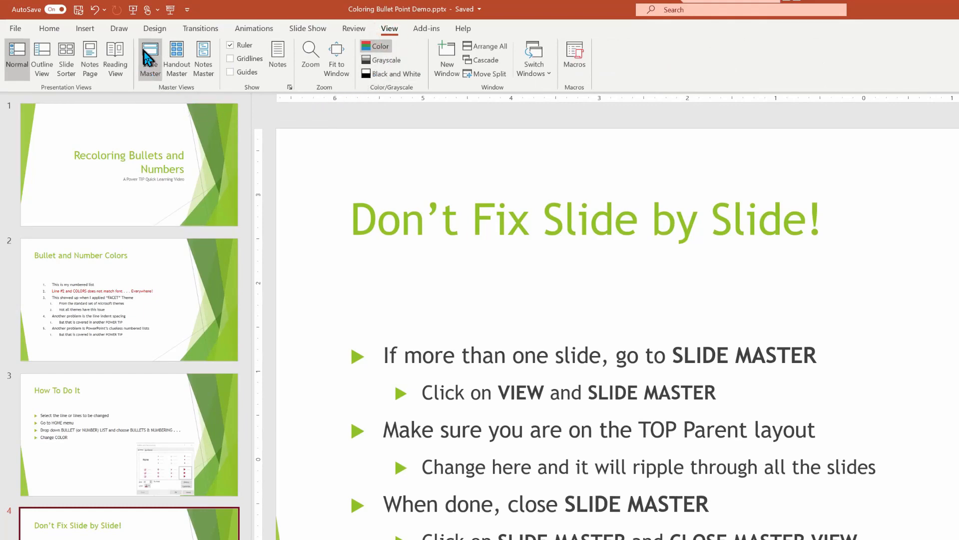
{"action": "left_click", "coordinate": [149, 58]}
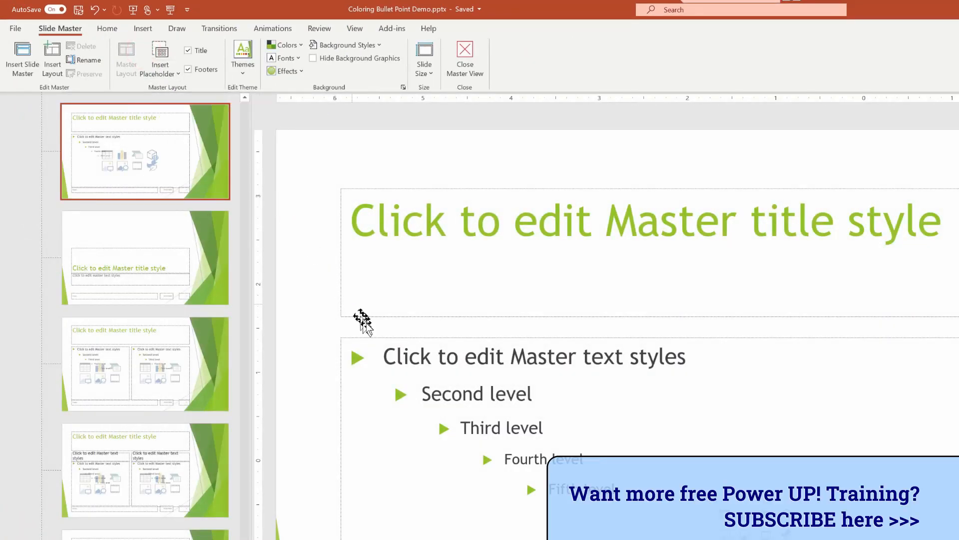
{"action": "left_click", "coordinate": [532, 356]}
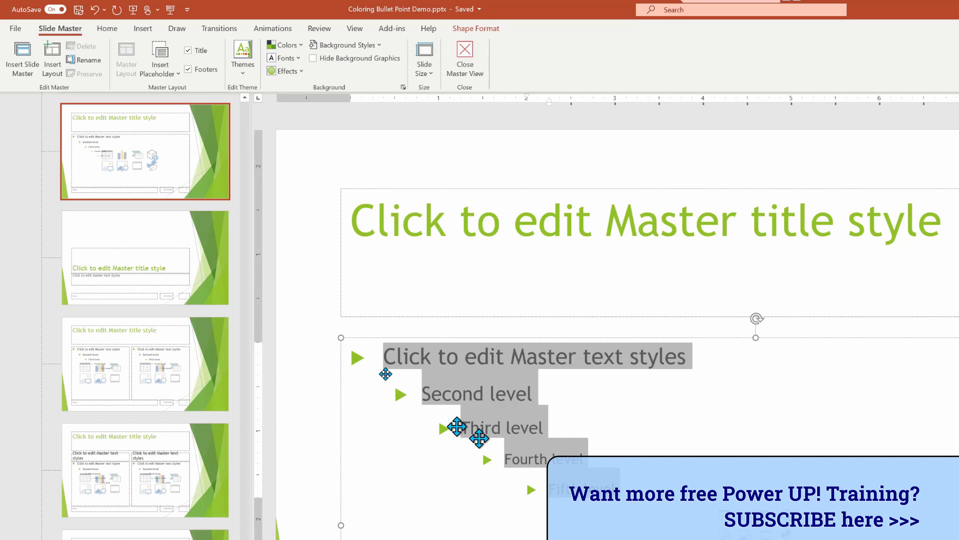
Set the master body text font color to the dark red theme color.
{"action": "left_click", "coordinate": [107, 28]}
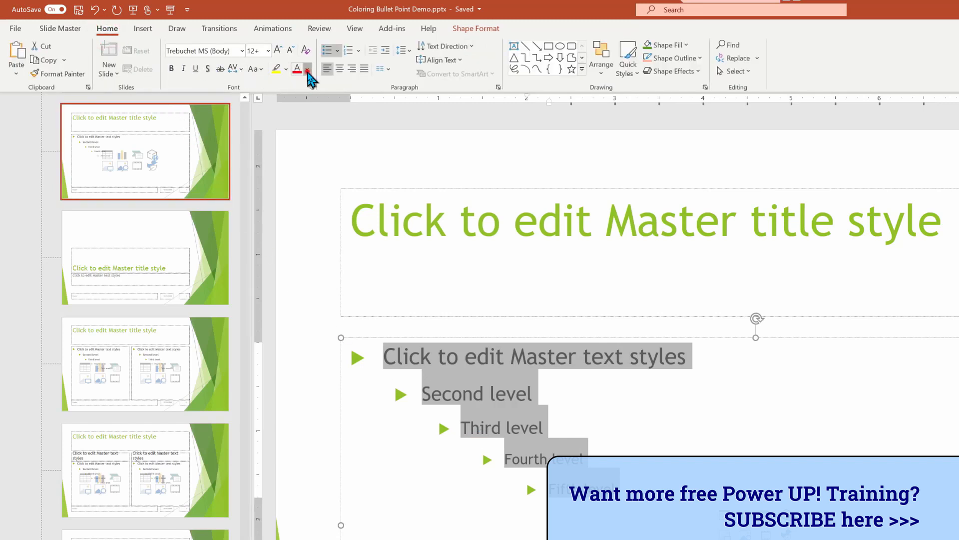
{"action": "left_click", "coordinate": [307, 68]}
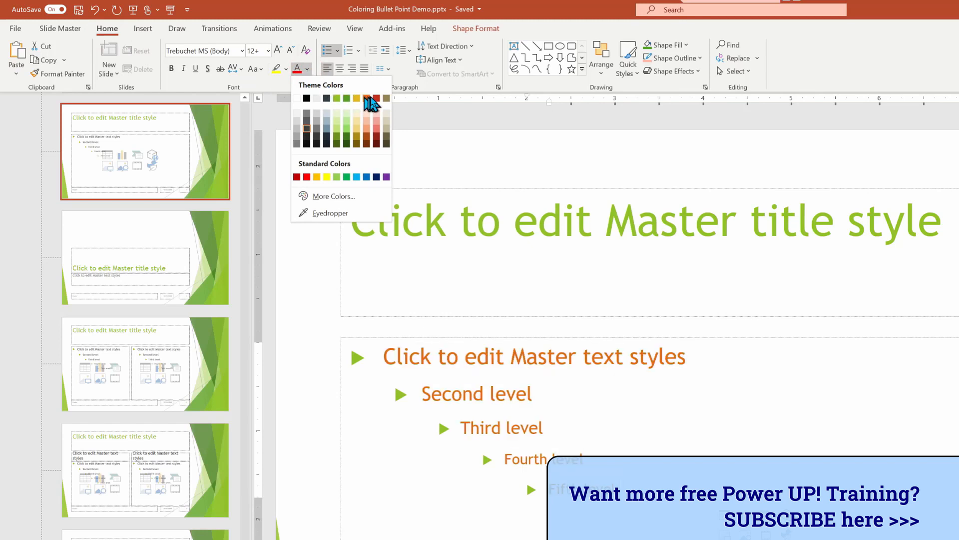
{"action": "left_click", "coordinate": [377, 98]}
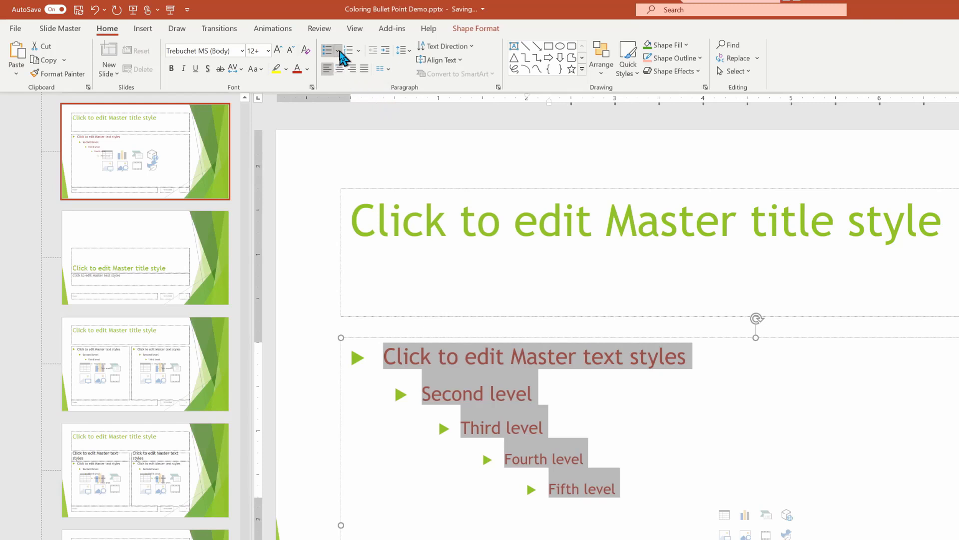
Open Bullets and Numbering for the master text and show bullet color options.
{"action": "left_click", "coordinate": [337, 50]}
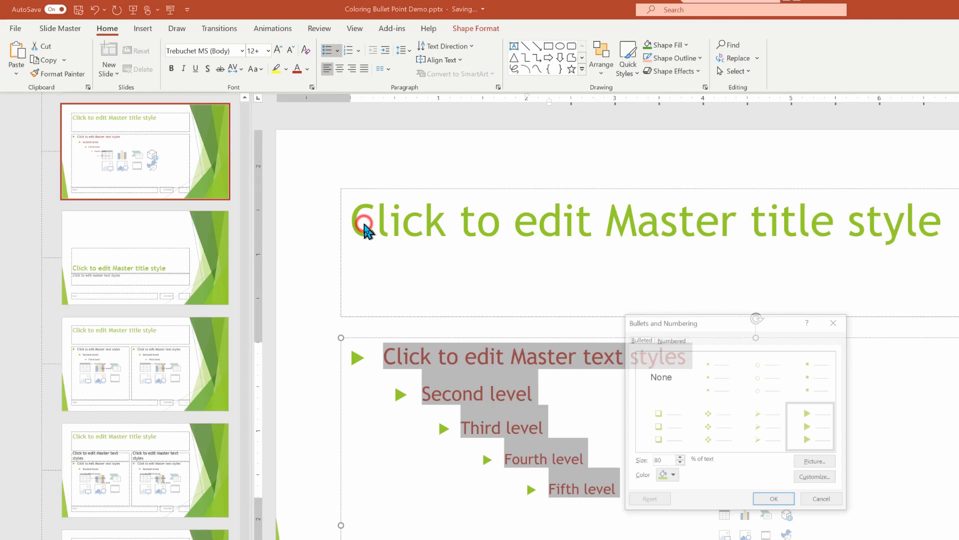
{"action": "left_click", "coordinate": [673, 476]}
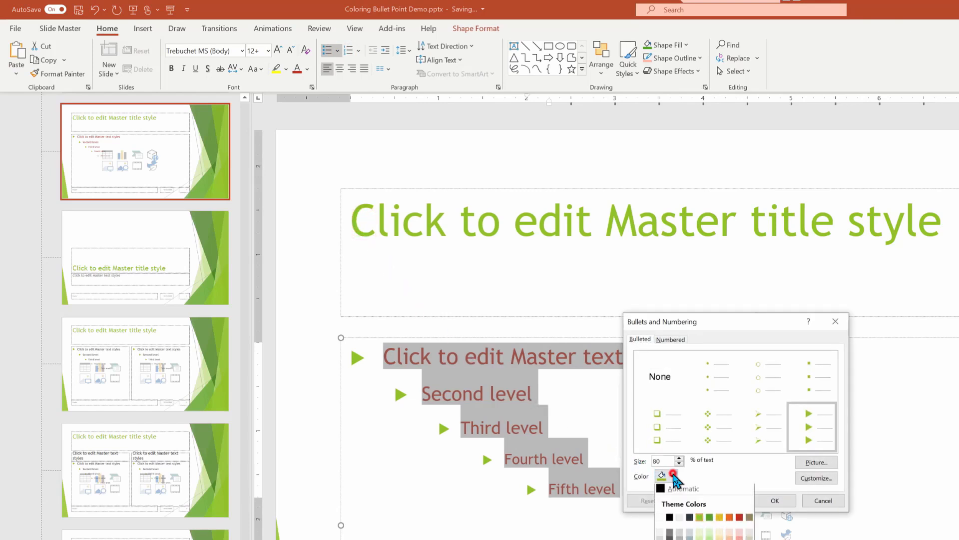
{"action": "mouse_move", "coordinate": [744, 523]}
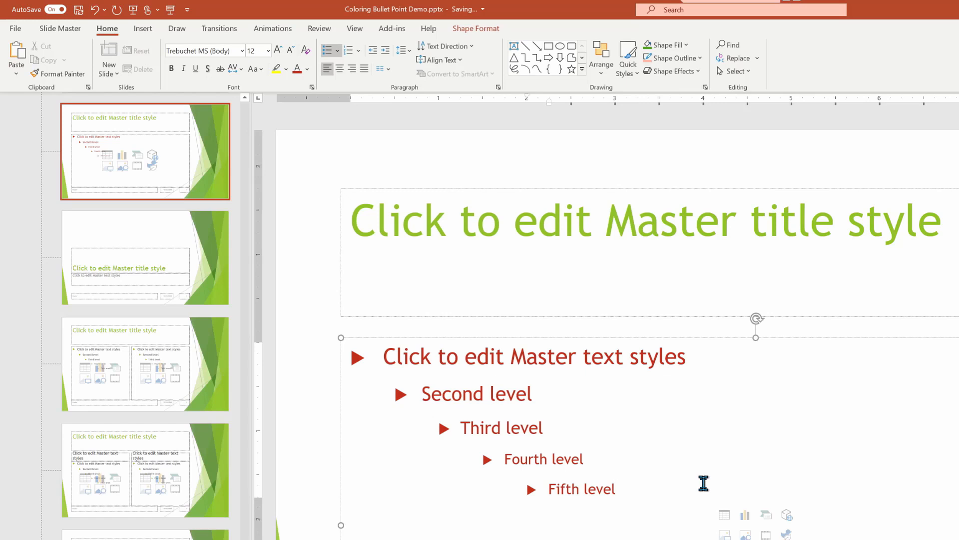
{"action": "mouse_move", "coordinate": [52, 74]}
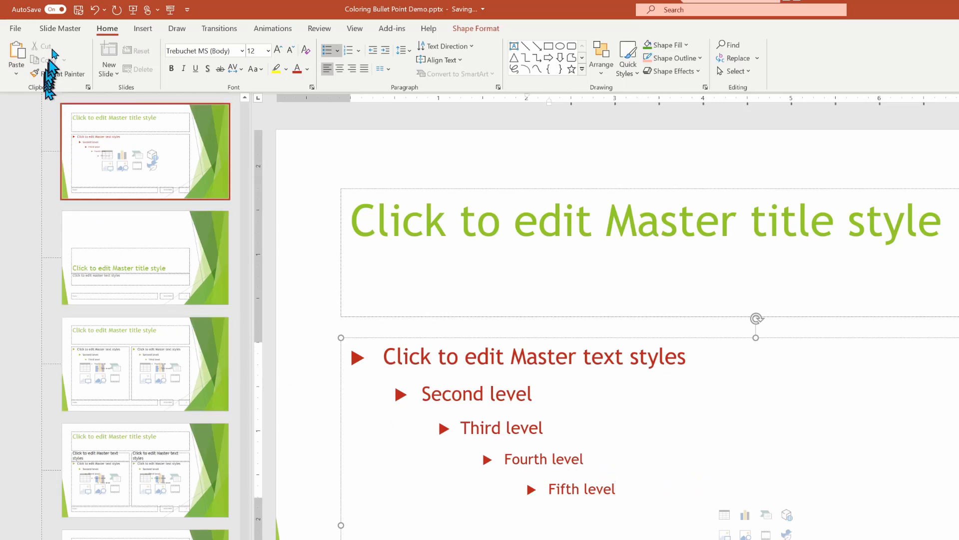
Close Master View and view slide 3, then slide 2.
{"action": "left_click", "coordinate": [60, 28]}
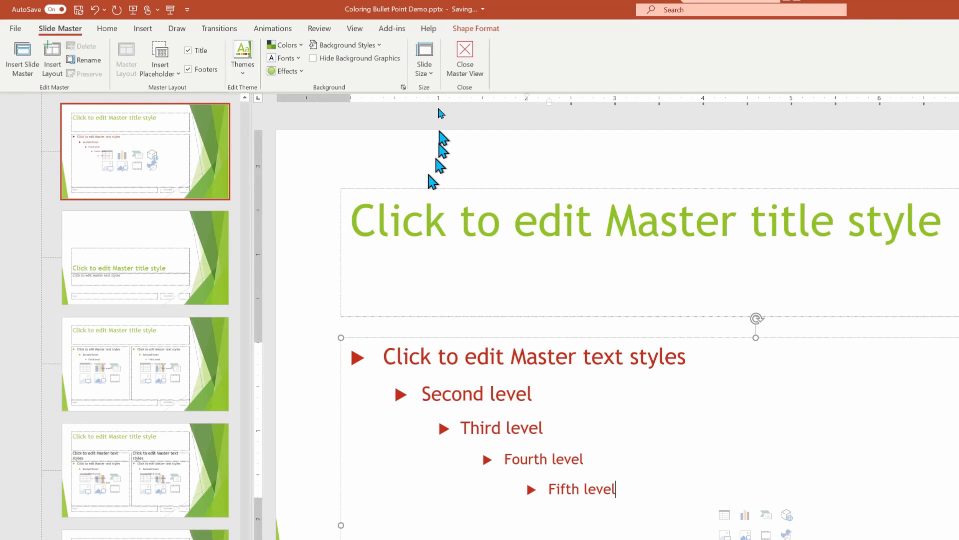
{"action": "left_click", "coordinate": [464, 54]}
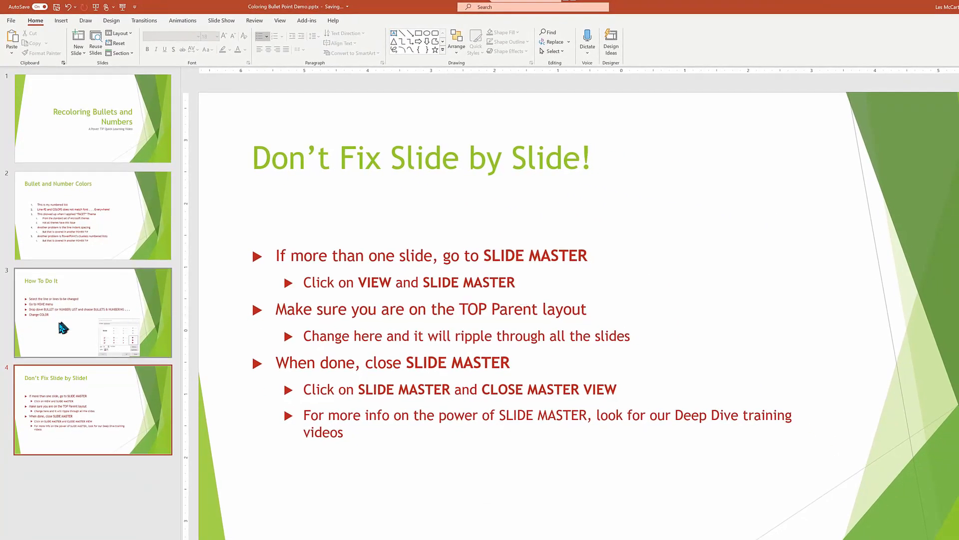
{"action": "left_click", "coordinate": [92, 313]}
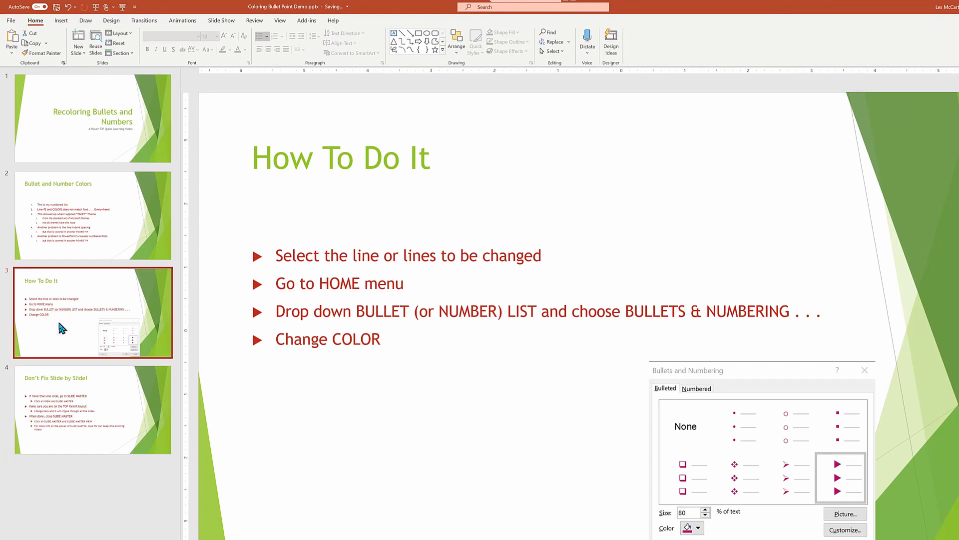
{"action": "left_click", "coordinate": [92, 216]}
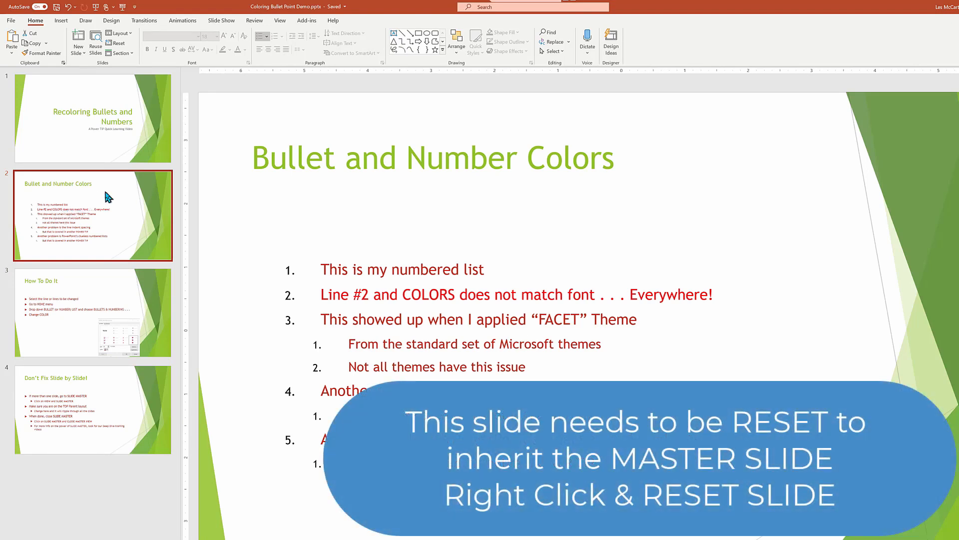
Reset slide 2 so its list inherits the master's dark red bullets.
{"action": "right_click", "coordinate": [107, 195]}
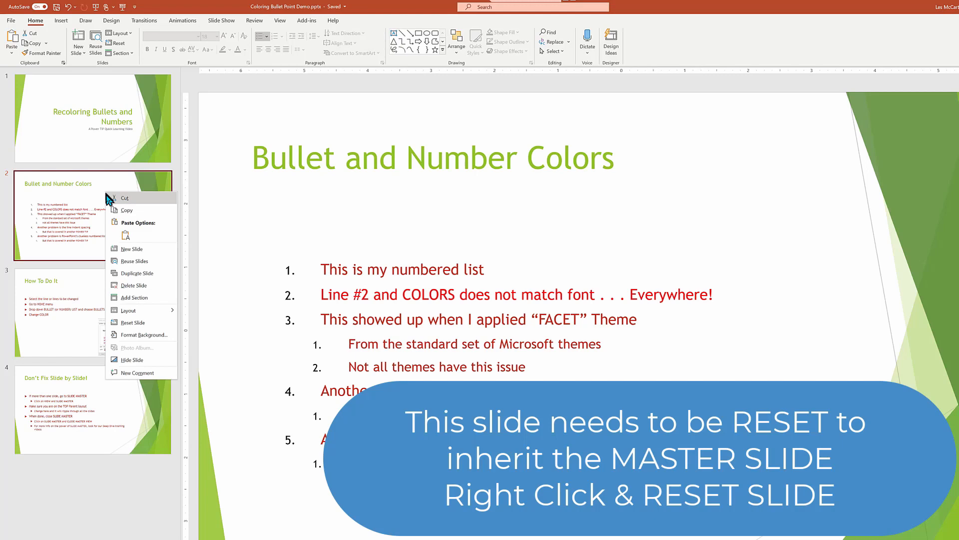
{"action": "mouse_move", "coordinate": [138, 324]}
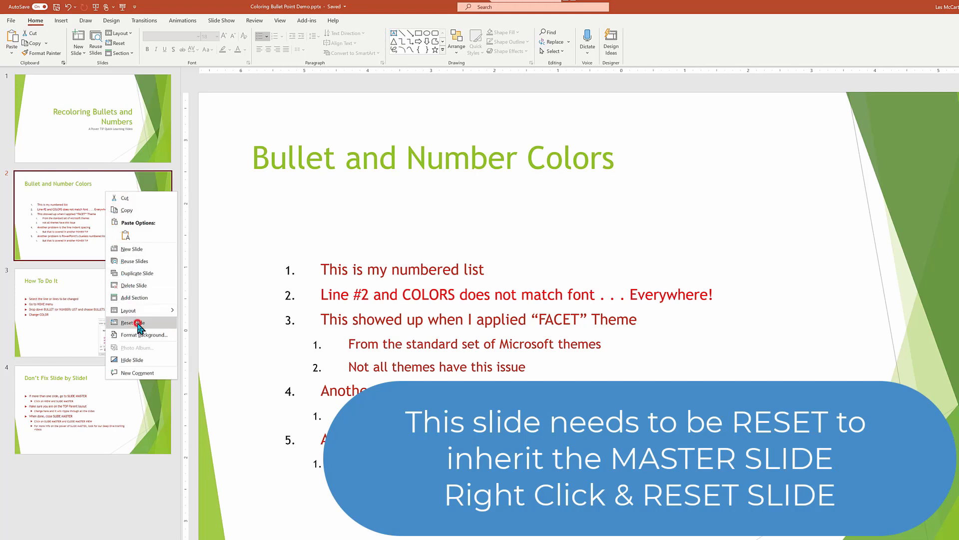
{"action": "left_click", "coordinate": [128, 322]}
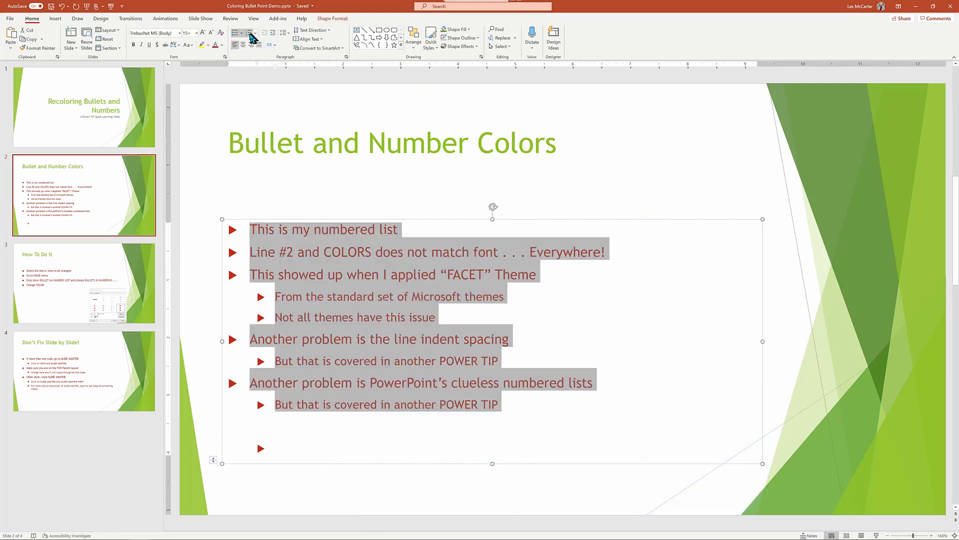
Switch slide 2's bulleted text to numbering and deselect to check the dark red numbers.
{"action": "left_click", "coordinate": [247, 33]}
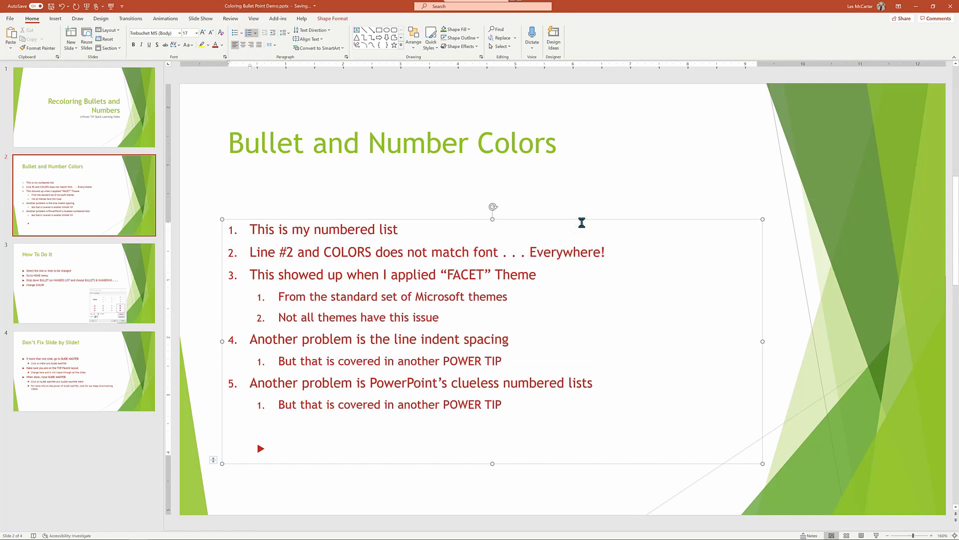
{"action": "left_click", "coordinate": [396, 229]}
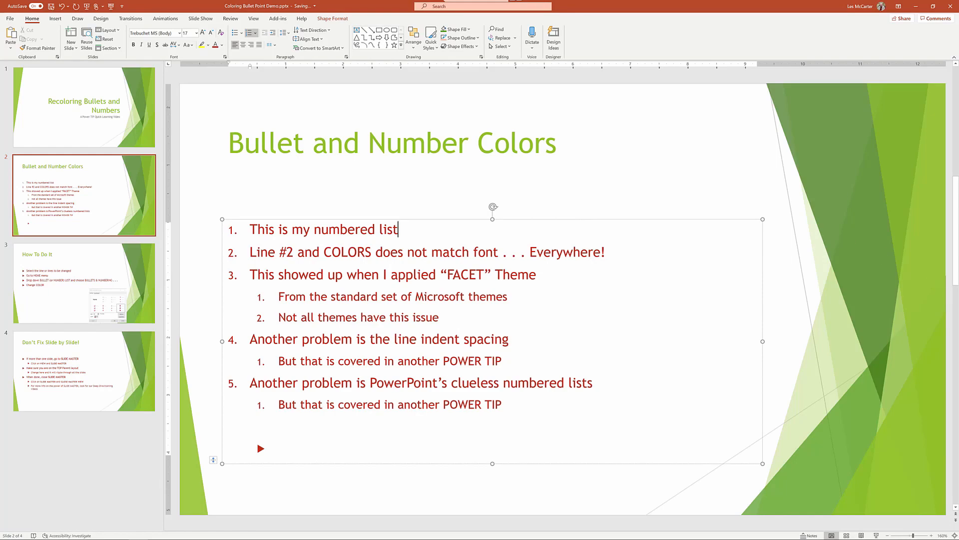